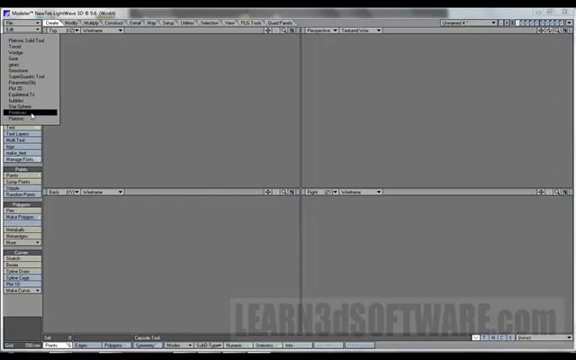
# Preview the Additional generator chooser from the Create tab and dismiss it again.
pyautogui.click(36, 118)
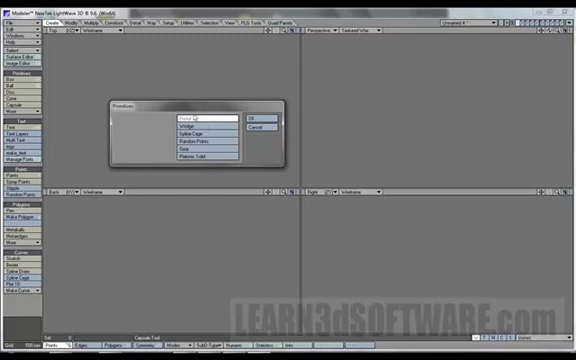
pyautogui.click(200, 140)
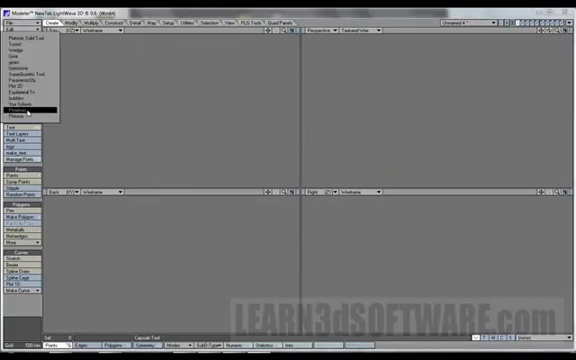
# Choose the Spline Cage generator from the Additional list to show its parameters.
pyautogui.click(30, 114)
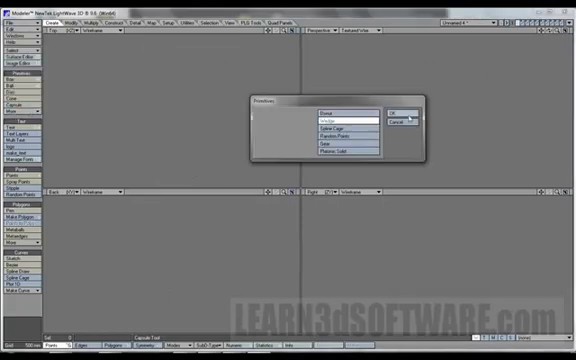
pyautogui.click(398, 112)
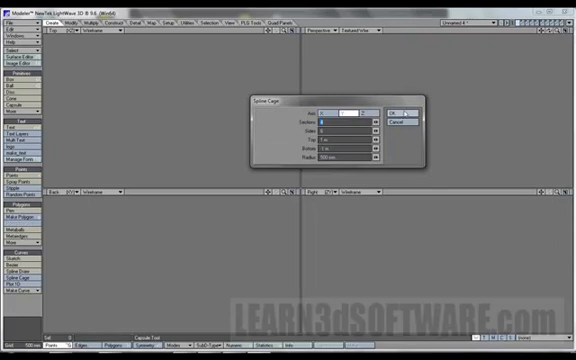
# Build the hexagonal multi-ring spline cage with the default settings.
pyautogui.click(396, 108)
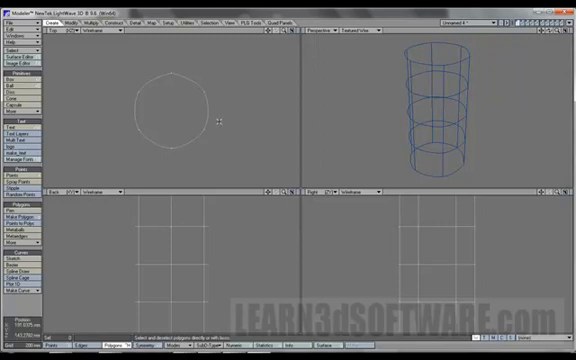
pyautogui.moveTo(438, 90)
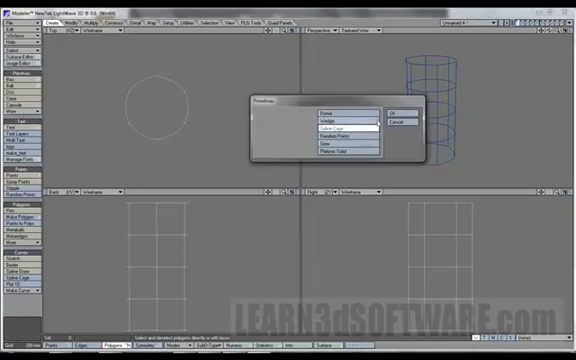
# Select Spline Cage again, review its numeric fields and close the dialog.
pyautogui.click(318, 128)
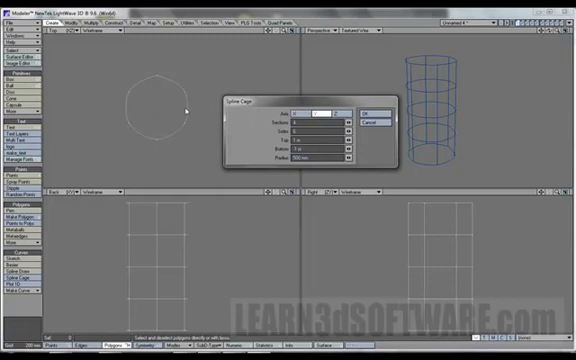
pyautogui.moveTo(144, 90)
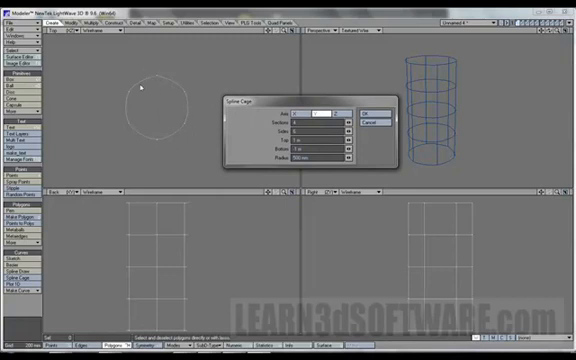
pyautogui.moveTo(444, 164)
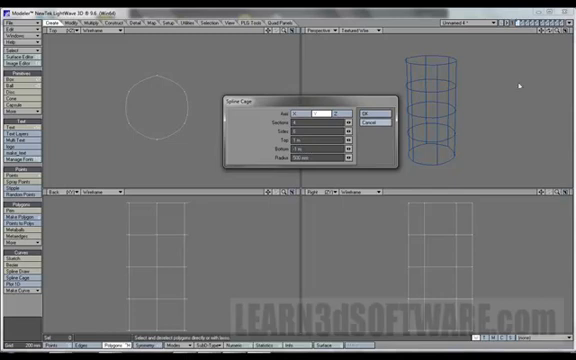
pyautogui.moveTo(332, 48)
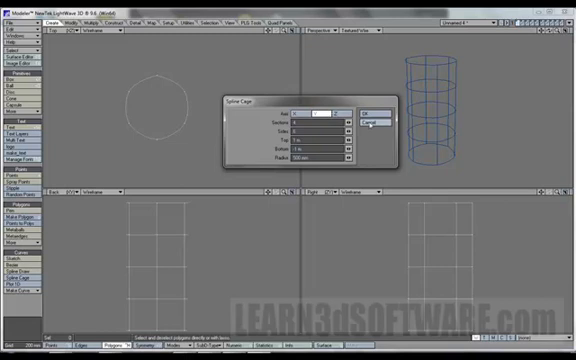
pyautogui.click(368, 108)
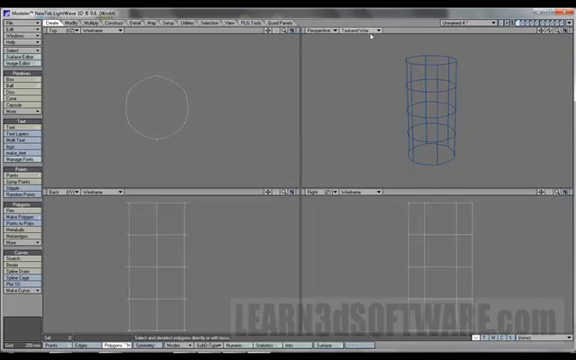
# Delete the spline cage geometry and reopen the Additional generator chooser.
pyautogui.click(372, 38)
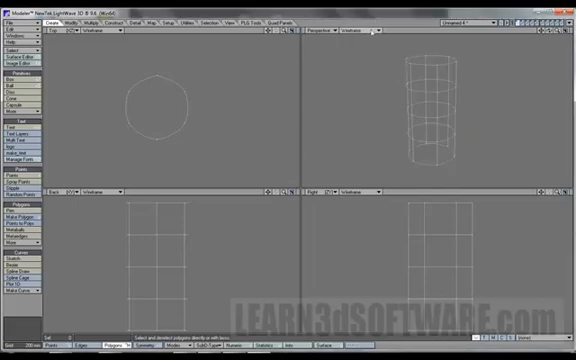
pyautogui.click(358, 32)
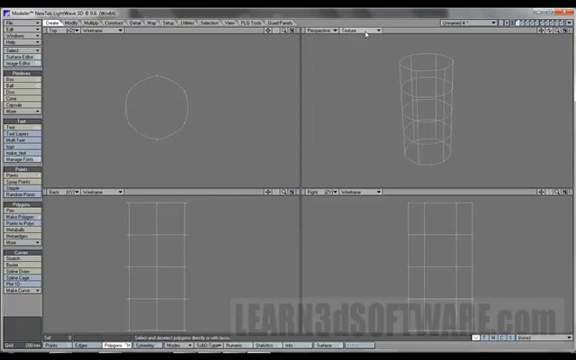
pyautogui.click(356, 36)
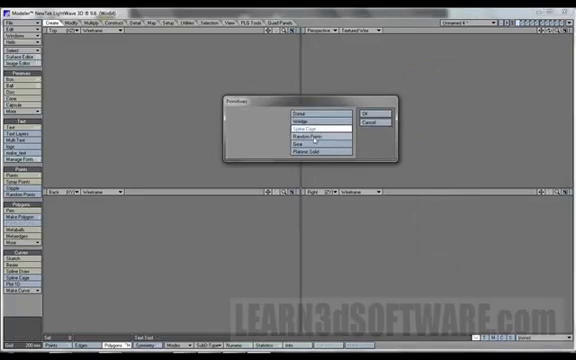
# Generate a spherical cloud of Random Points filling all four viewports.
pyautogui.click(324, 128)
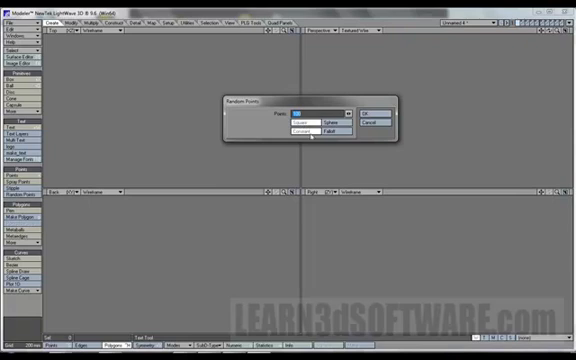
pyautogui.click(370, 110)
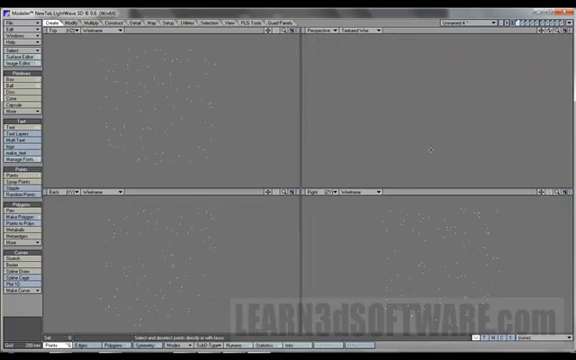
pyautogui.moveTo(428, 150)
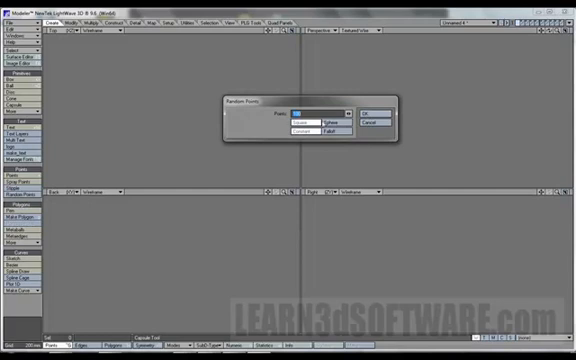
# Regenerate the random points as a tiny cluster at the origin and bring up the top-left menu.
pyautogui.click(368, 108)
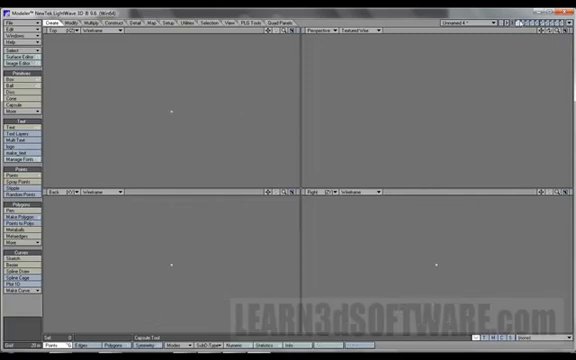
pyautogui.click(12, 8)
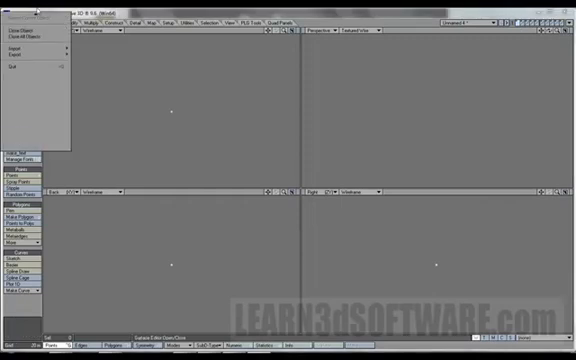
# Run Random Points again with a different distribution type from the dropdown.
pyautogui.click(22, 32)
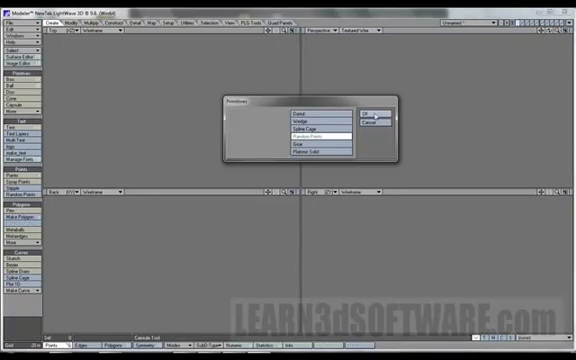
pyautogui.click(292, 128)
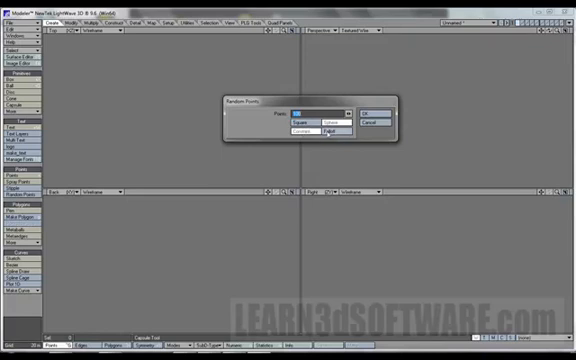
pyautogui.click(374, 108)
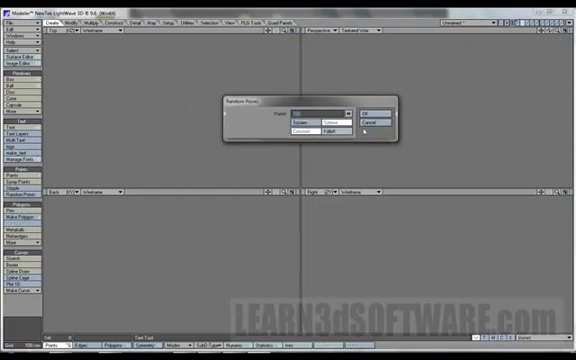
pyautogui.click(372, 108)
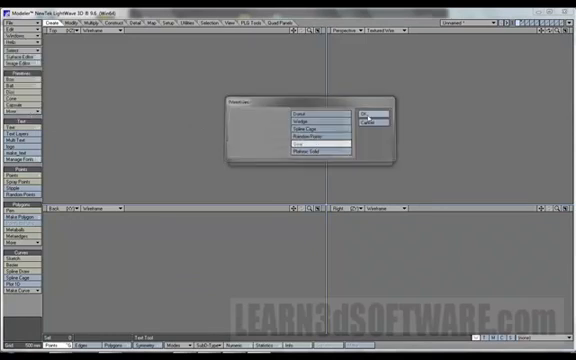
# Create a toothed gear from the Gear dialog's teeth and radius settings.
pyautogui.click(372, 110)
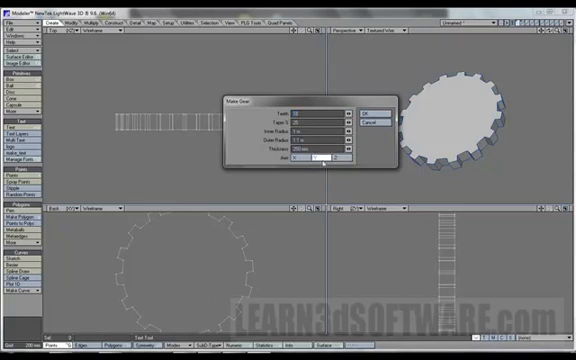
pyautogui.click(372, 110)
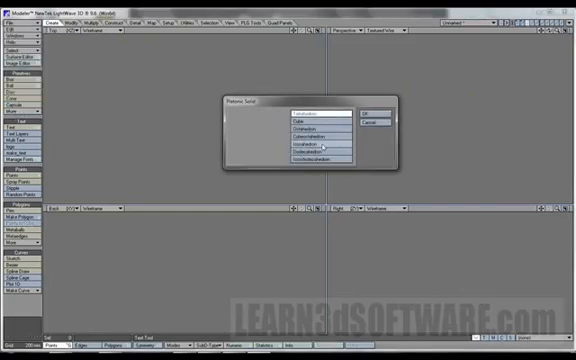
# Create an Octahedron platonic solid, then clear it from the scene via the top-left menu.
pyautogui.click(372, 110)
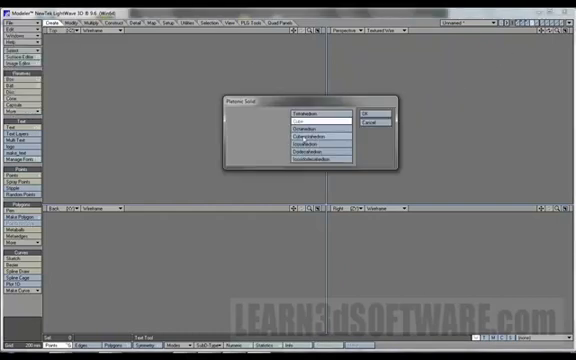
pyautogui.click(320, 134)
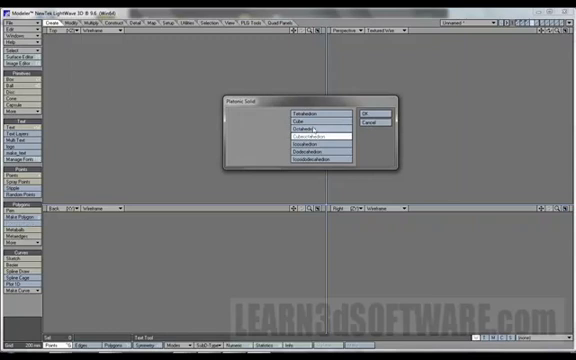
pyautogui.click(368, 110)
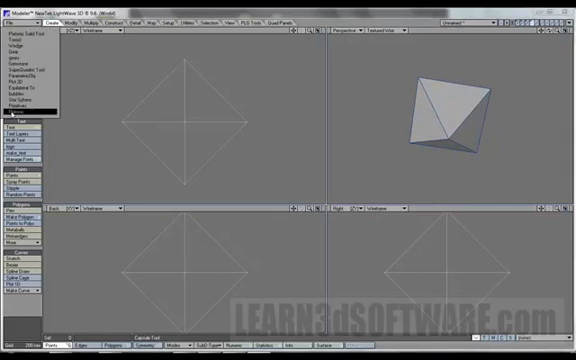
pyautogui.click(22, 36)
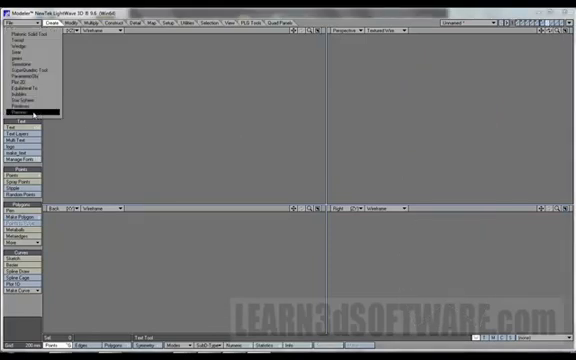
# Create a rounder, many-faced platonic solid from the Platonic Solid dialog.
pyautogui.click(32, 44)
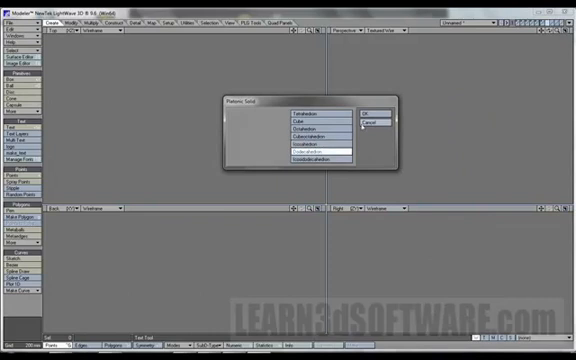
pyautogui.click(372, 114)
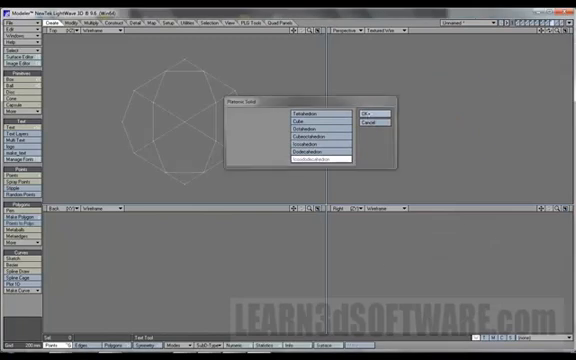
pyautogui.click(368, 108)
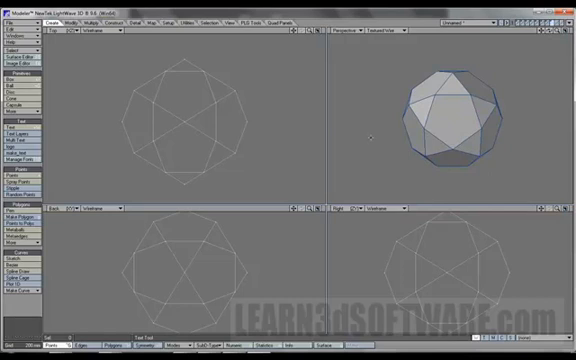
pyautogui.moveTo(484, 88)
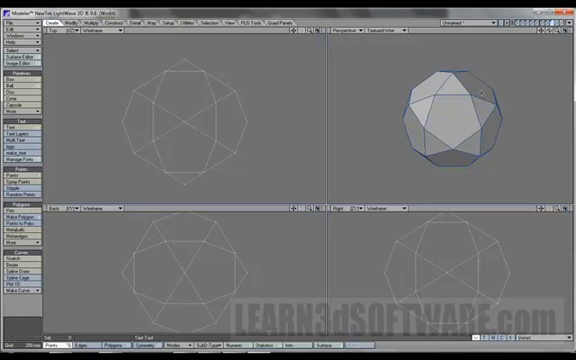